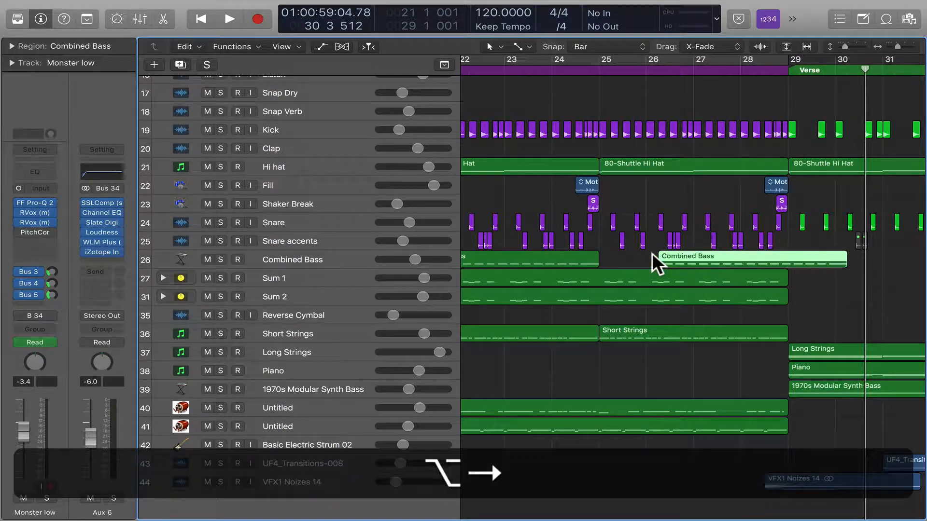
- Drag the Combined Bass region left to start at bar 25, then open the grid division list
{"action": "left_click_drag", "start_coordinate": [751, 255], "coordinate": [704, 255]}
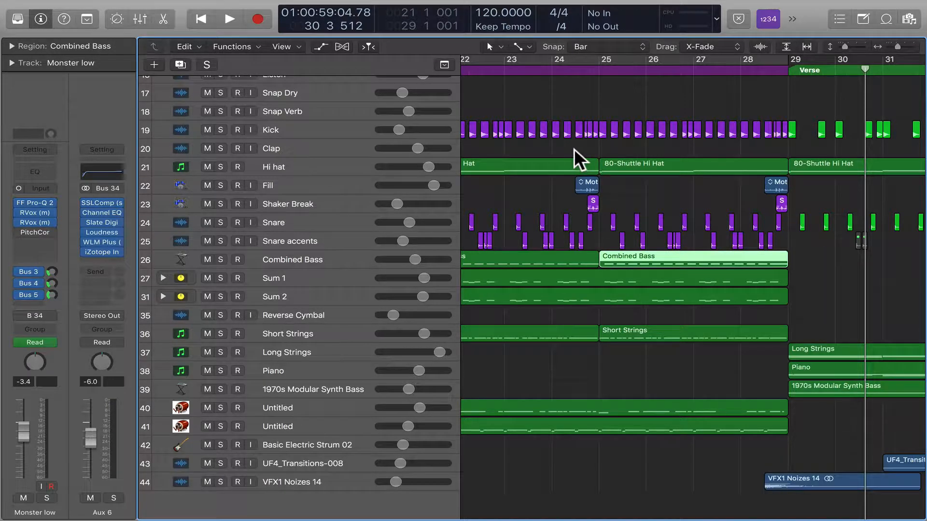
{"action": "left_click", "coordinate": [558, 14]}
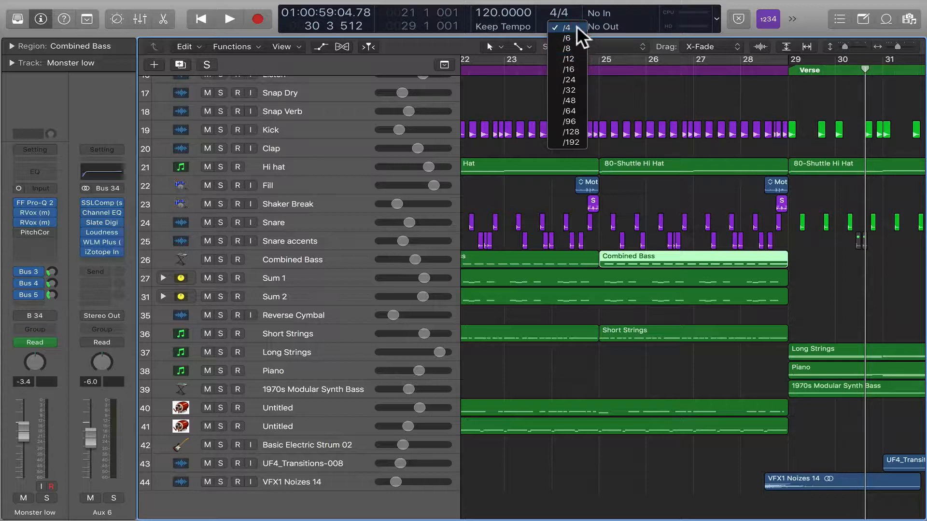
{"action": "mouse_move", "coordinate": [576, 59]}
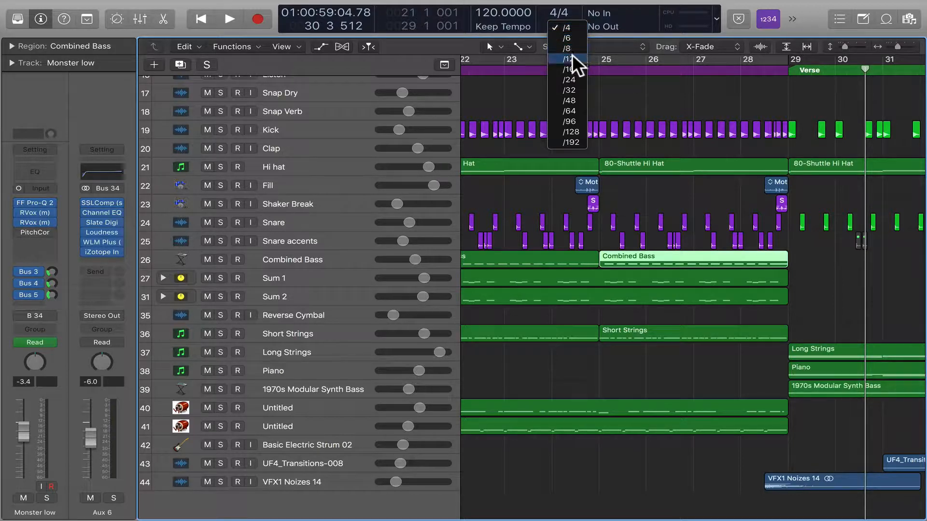
- Set the grid division to 1/16 and select the Sum 2 region
{"action": "left_click", "coordinate": [566, 69]}
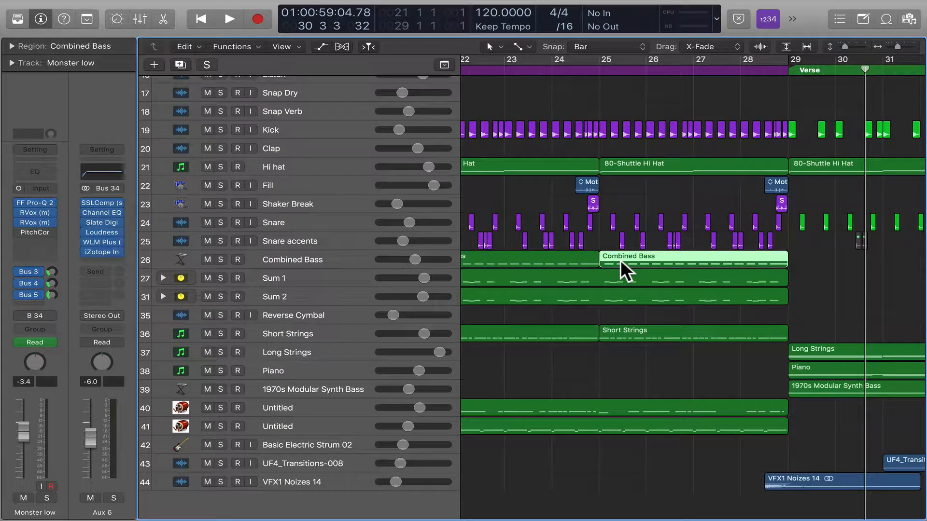
{"action": "left_click", "coordinate": [621, 278]}
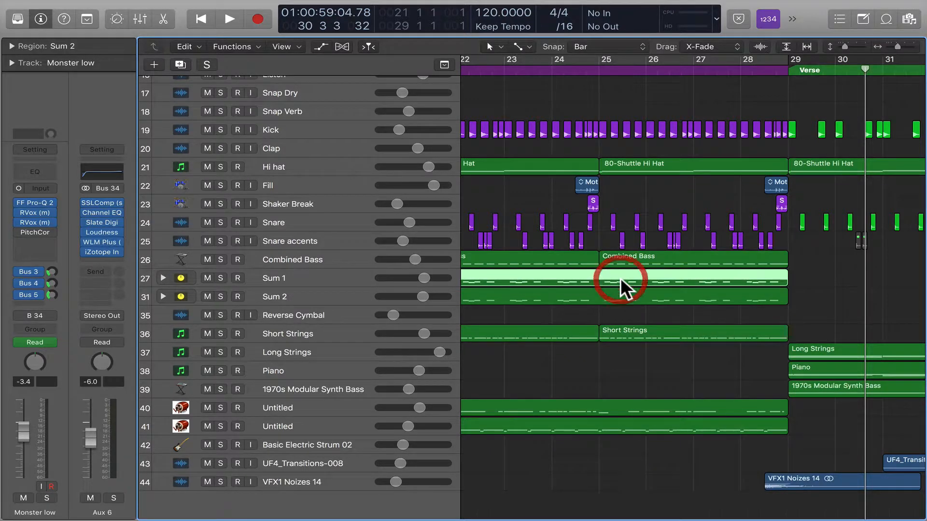
- Open Sum 2 in the Piano Roll, select a bar 23 melody note, and play back
{"action": "double_click", "coordinate": [621, 281]}
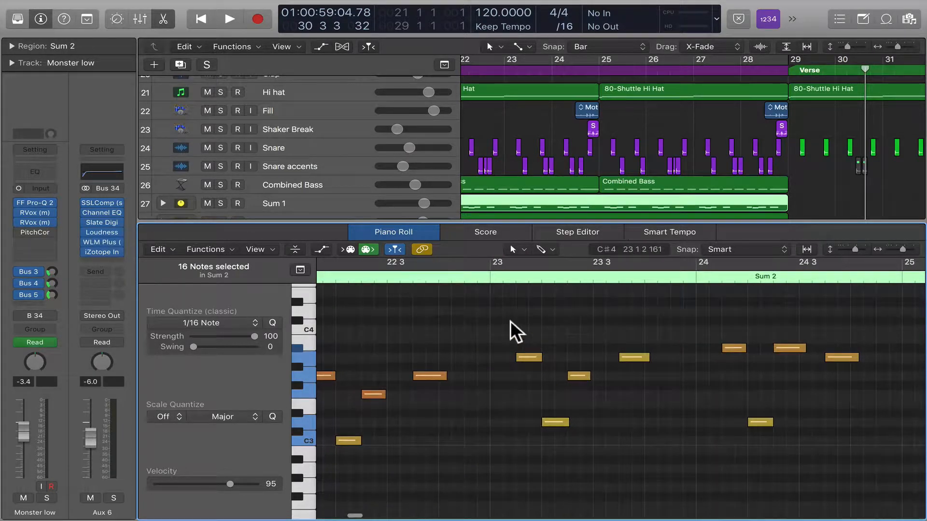
{"action": "left_click", "coordinate": [529, 358]}
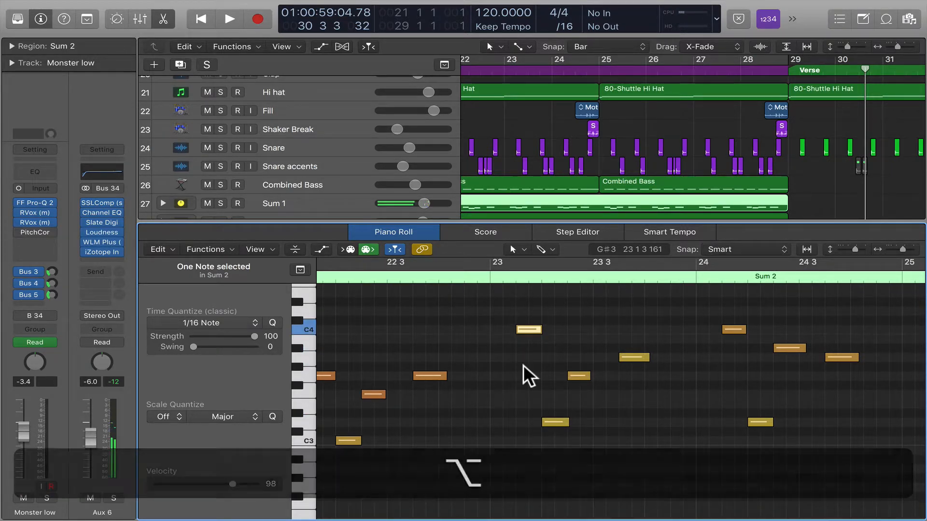
{"action": "left_click", "coordinate": [229, 18]}
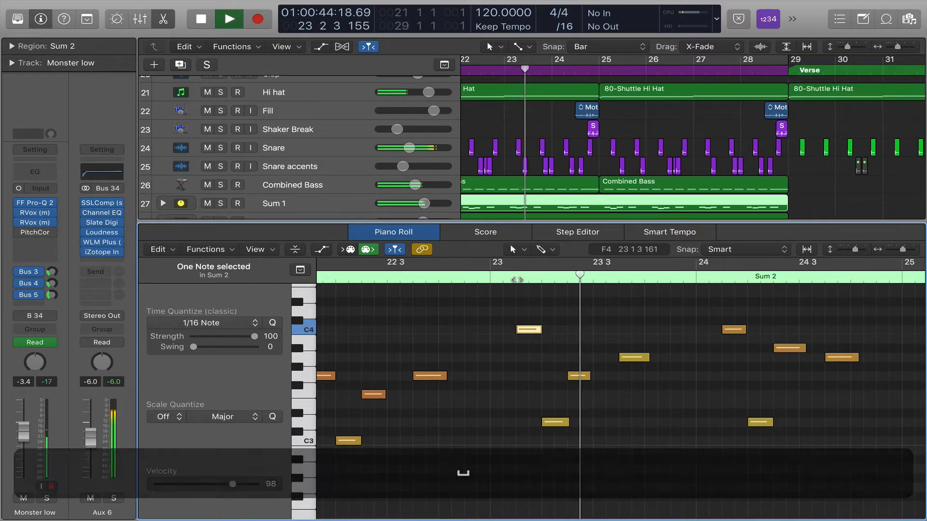